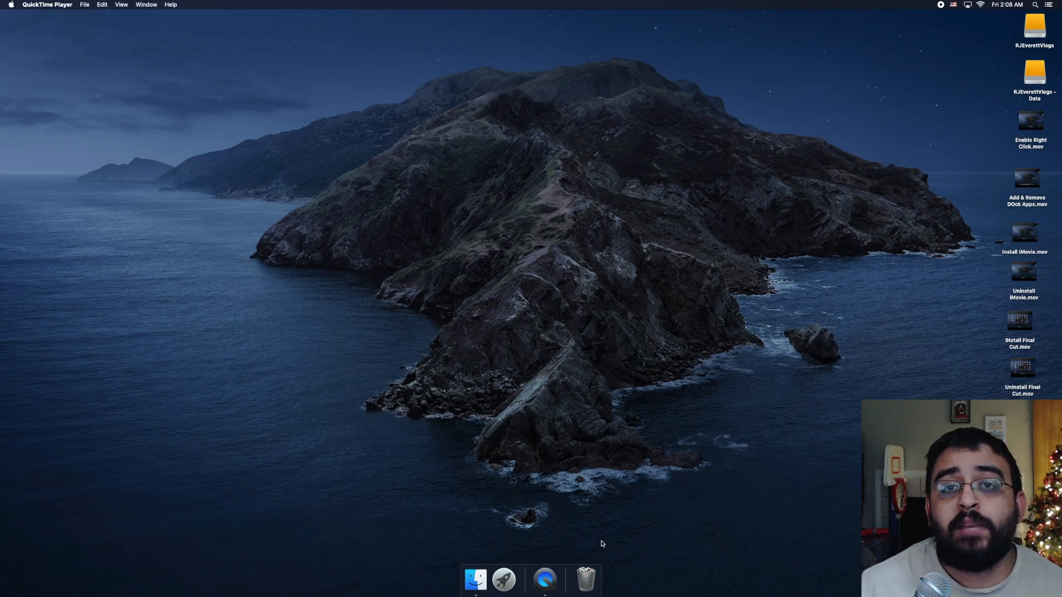
mouse_move(577, 540)
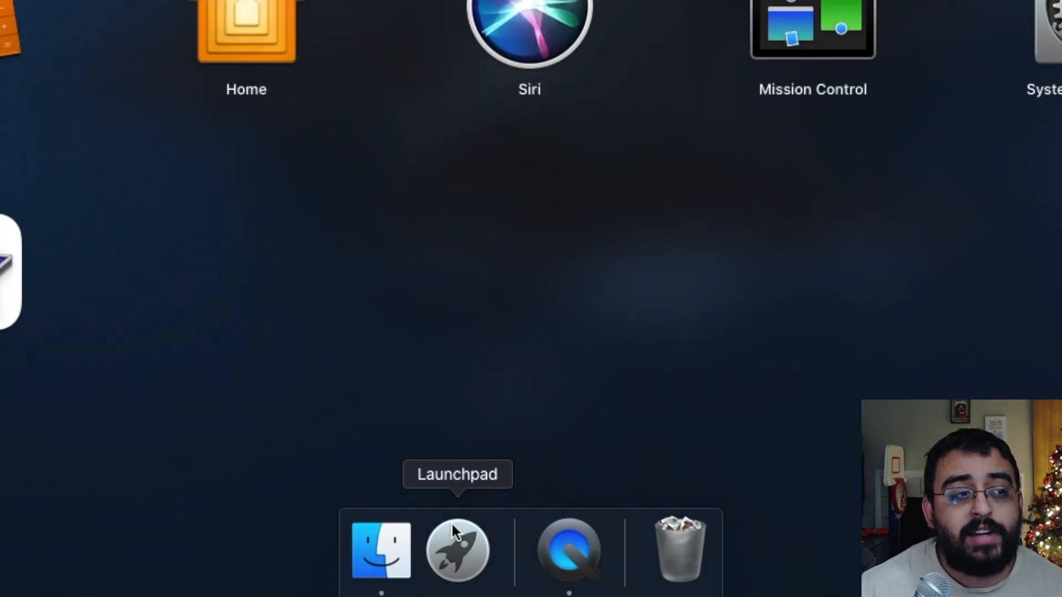
Show the Launchpad grid of installed apps from the Dock.
left_click(457, 550)
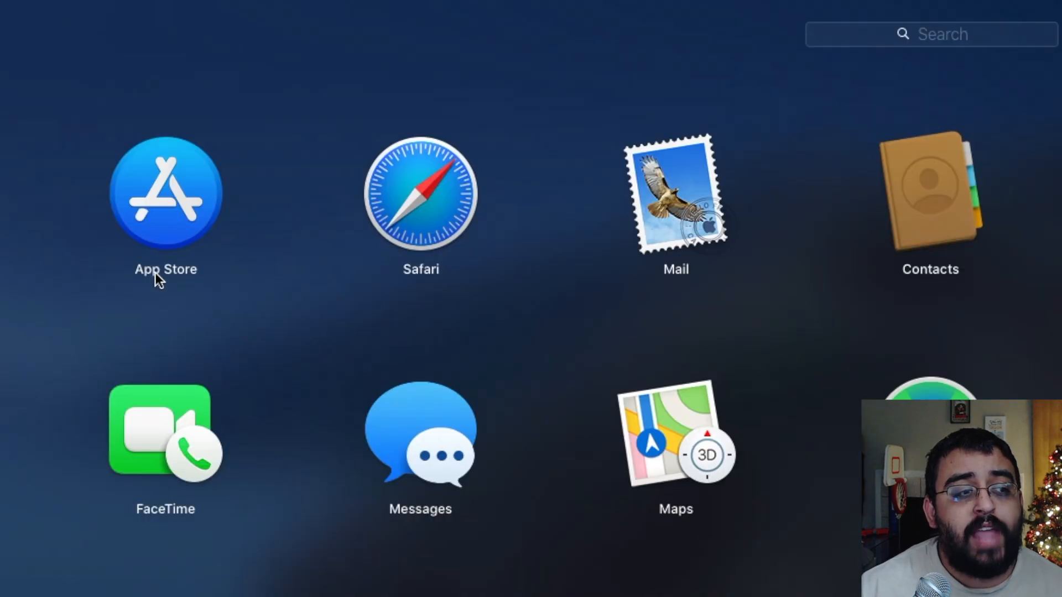
Search the App Store for 'pages' and launch Pages from its listing.
left_click(165, 192)
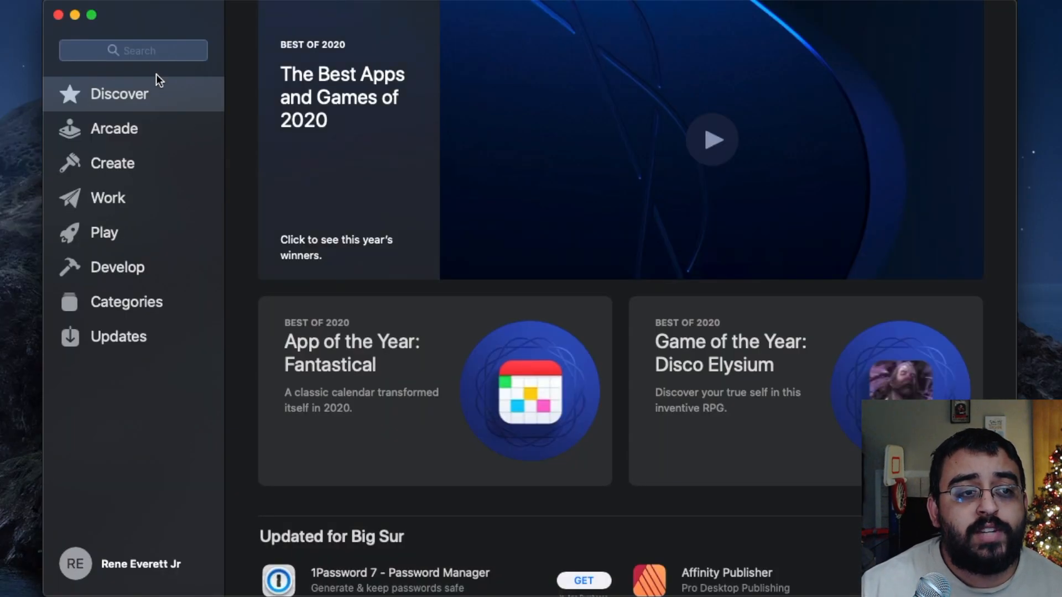
left_click(133, 50)
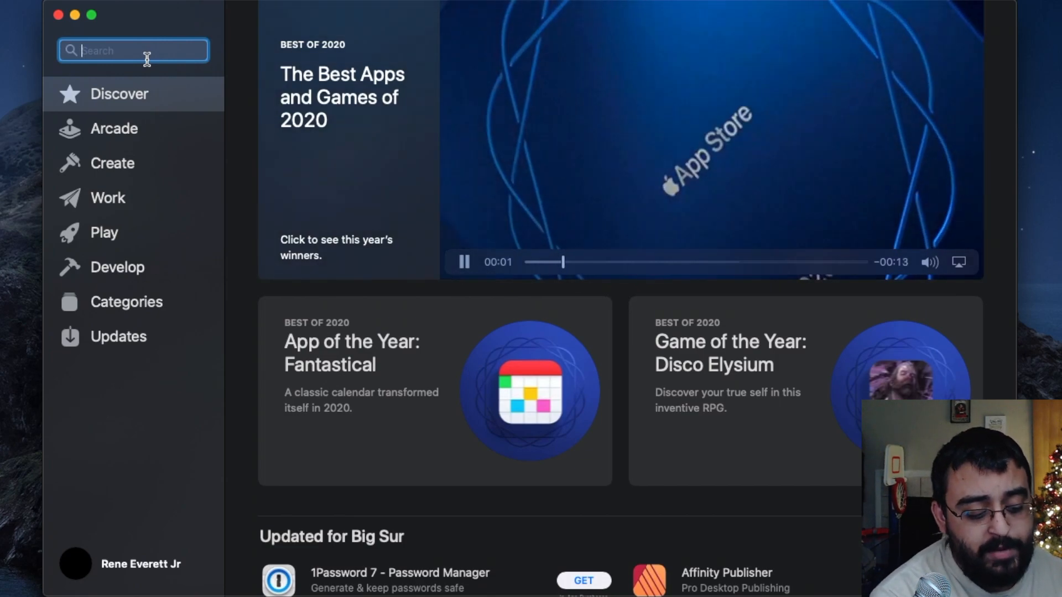
type("pages")
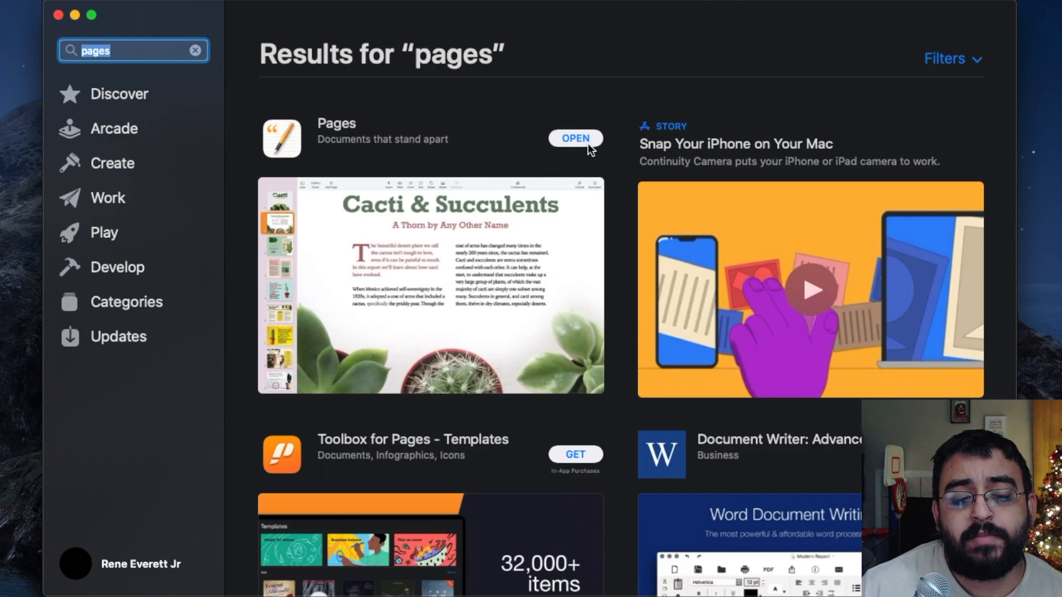
left_click(575, 138)
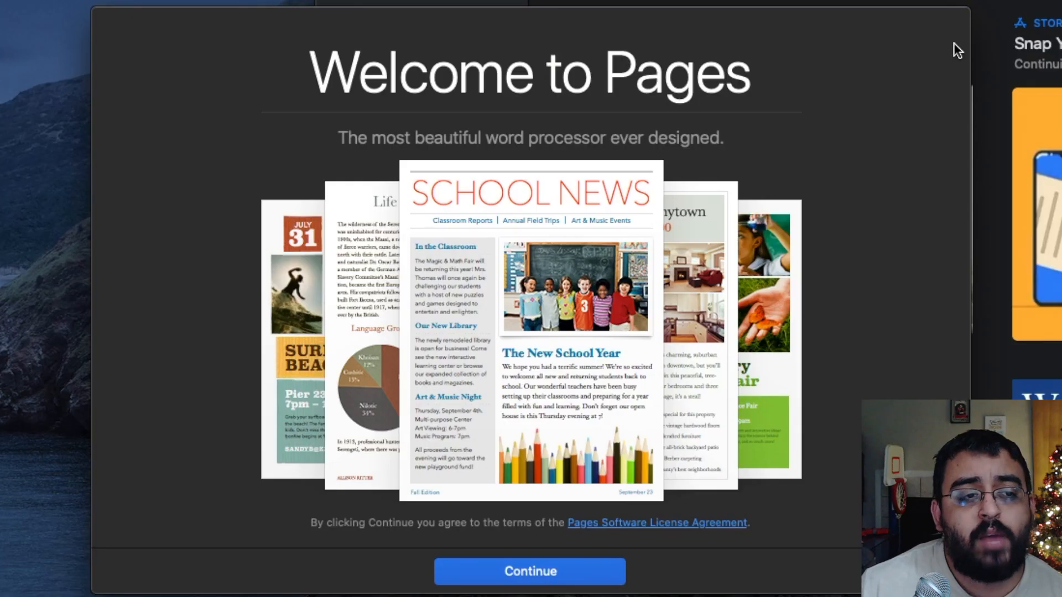
mouse_move(555, 503)
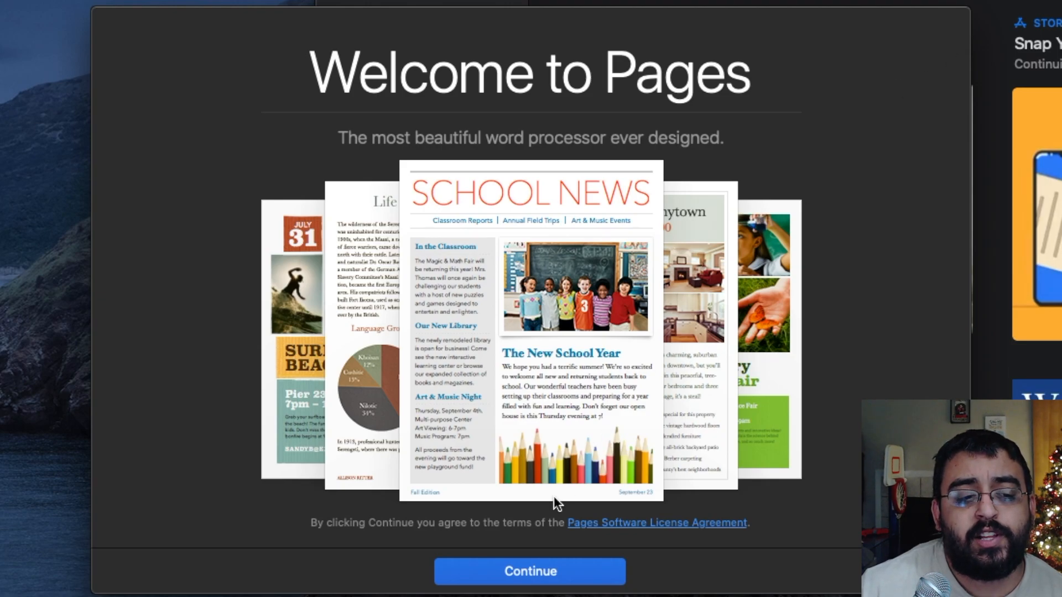
Continue past the Pages welcome screen to the Choose a Template window.
left_click(530, 571)
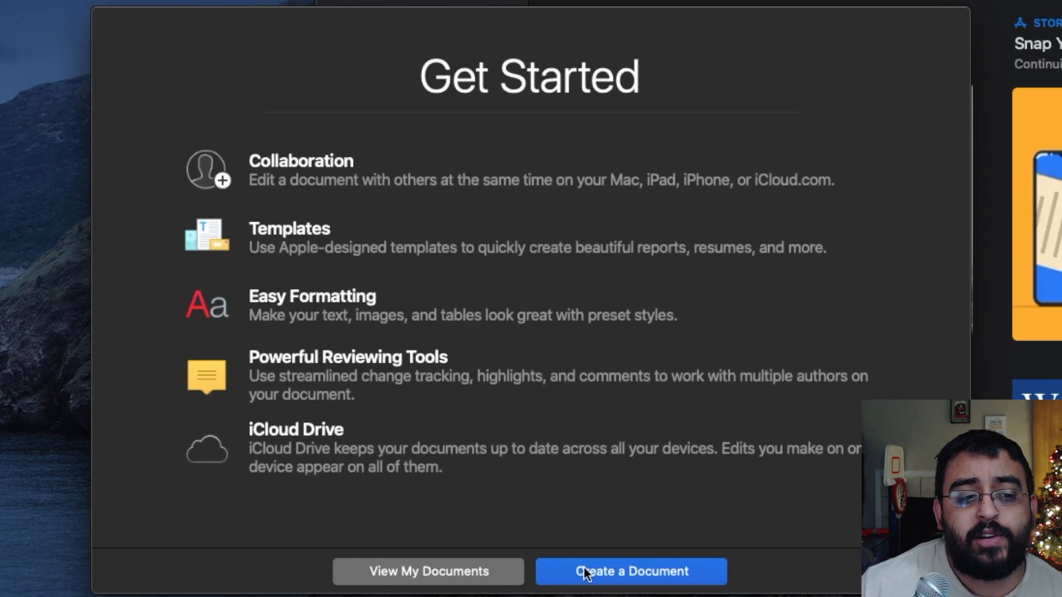
left_click(629, 571)
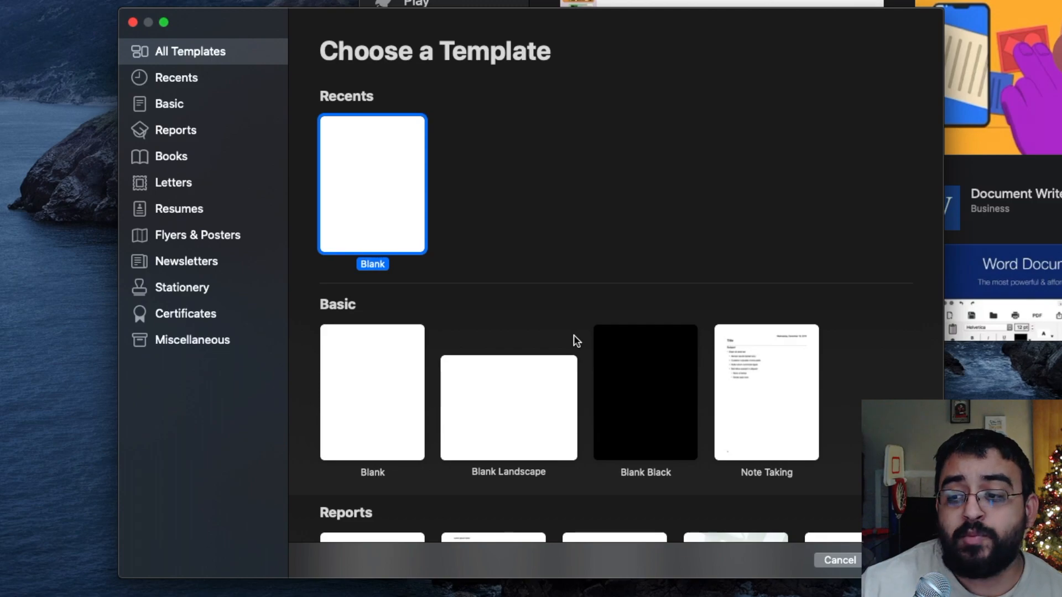